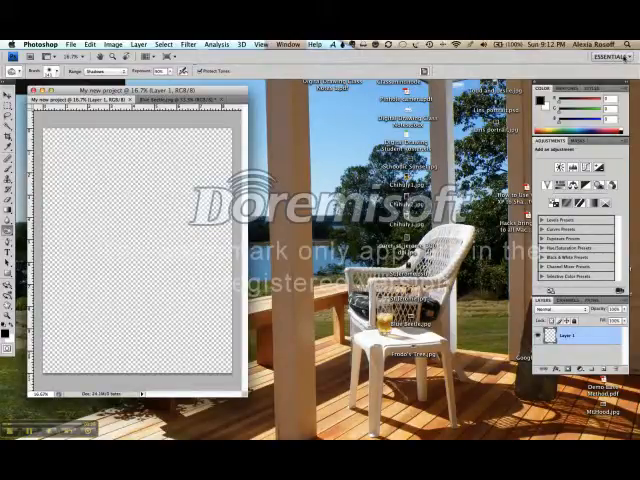
Step: Open the workspace switcher to pick the Painting layout
{"action": "left_click", "coordinate": [608, 52]}
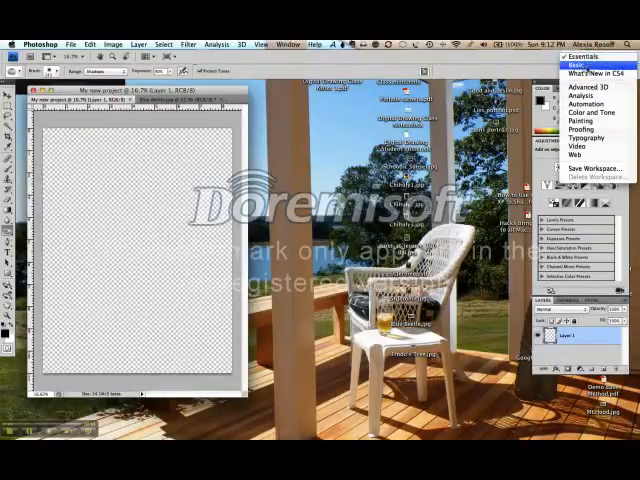
{"action": "mouse_move", "coordinate": [590, 113]}
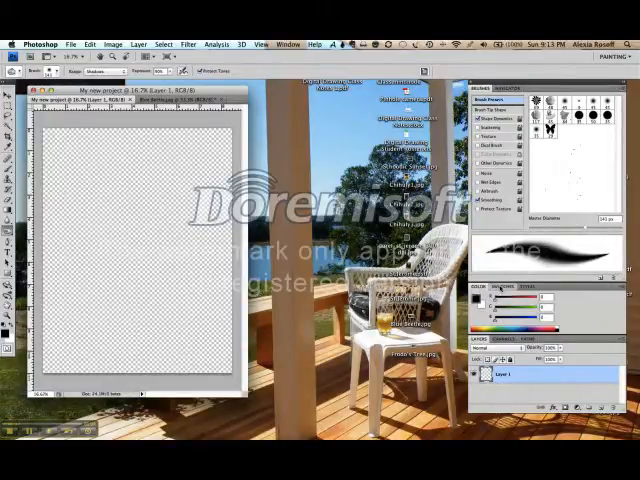
{"action": "left_click", "coordinate": [503, 289]}
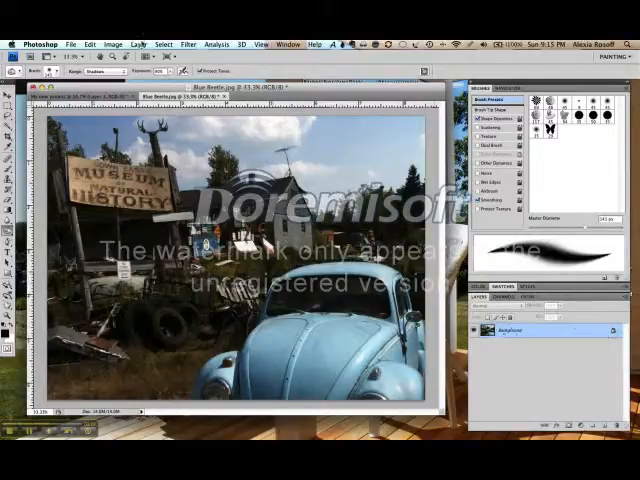
Step: Convert the Blue Beetle Background via Layer From Background, keeping the name Layer 0
{"action": "left_click", "coordinate": [142, 43]}
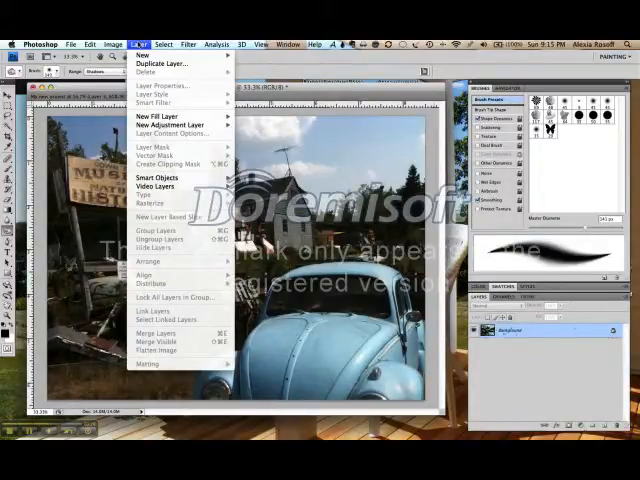
{"action": "mouse_move", "coordinate": [142, 55]}
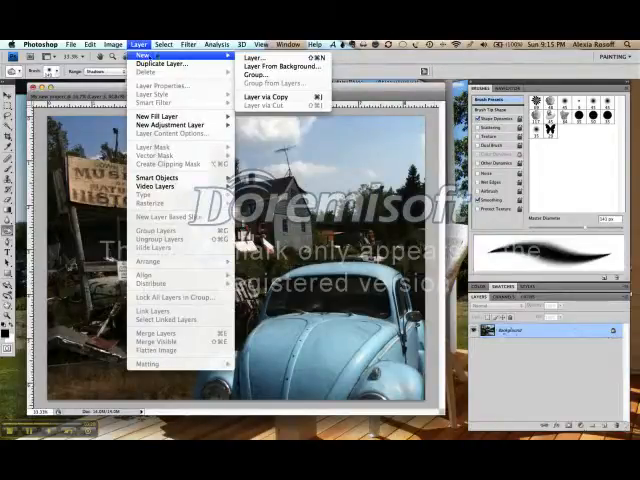
{"action": "mouse_move", "coordinate": [280, 67]}
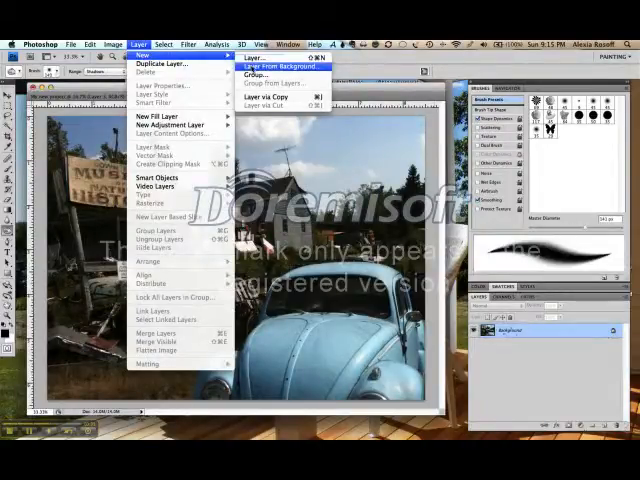
{"action": "left_click", "coordinate": [276, 67]}
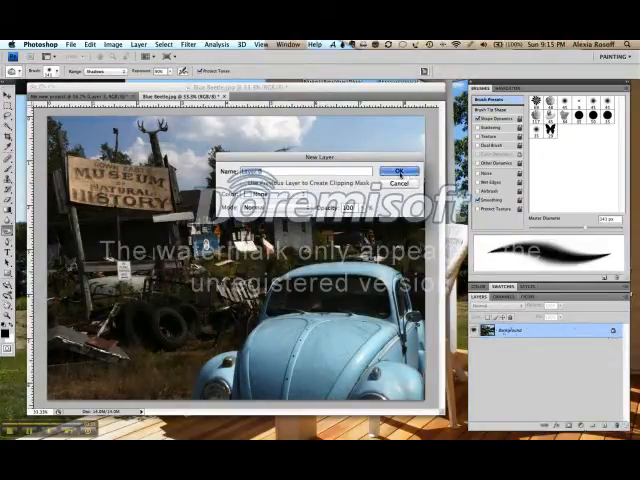
{"action": "left_click", "coordinate": [399, 171]}
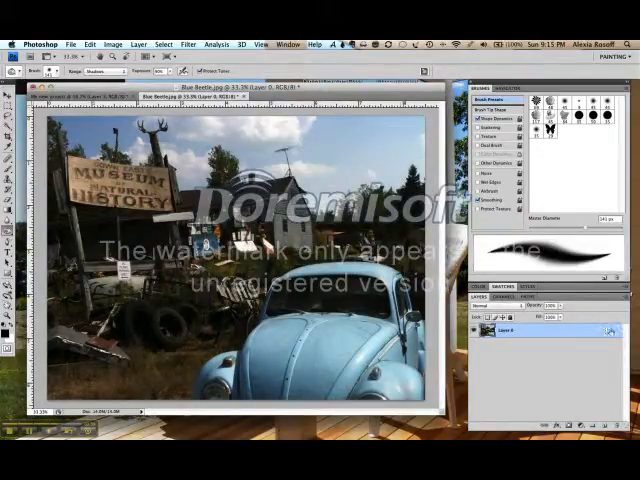